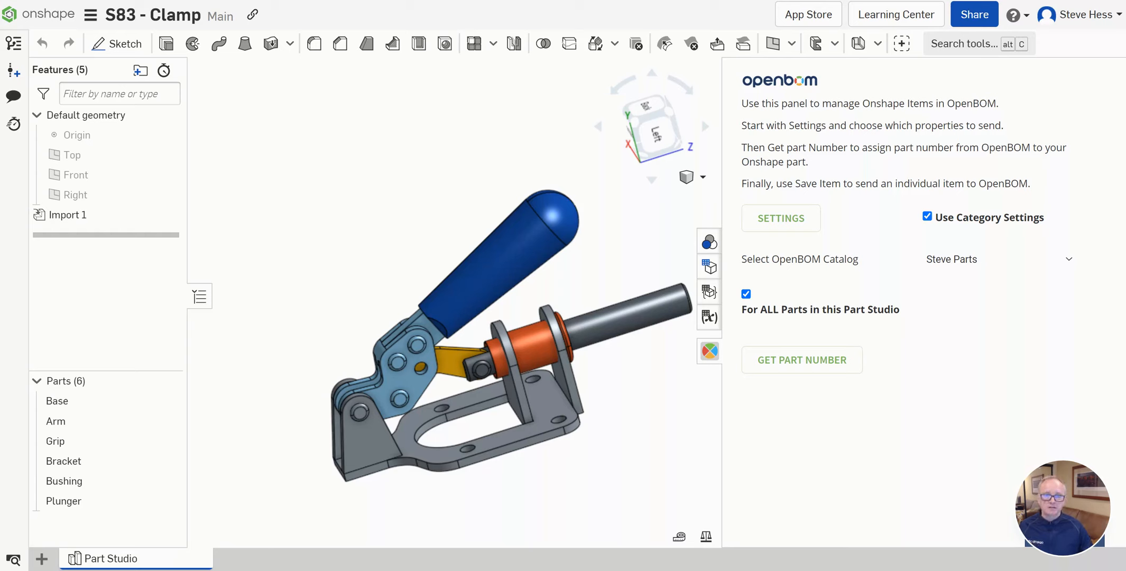
mouse_move(767, 263)
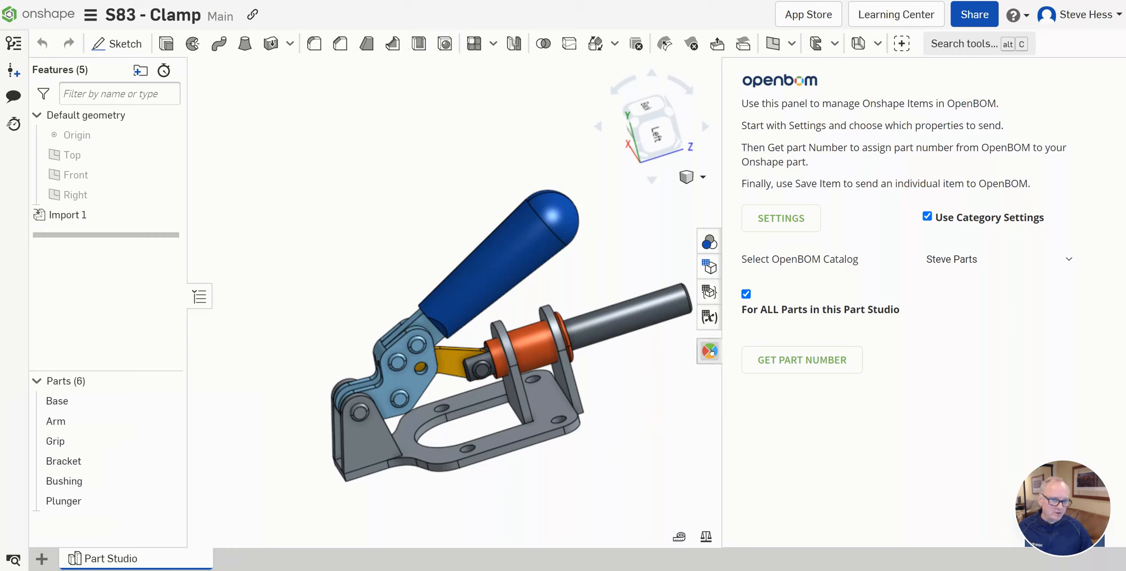
mouse_move(709, 352)
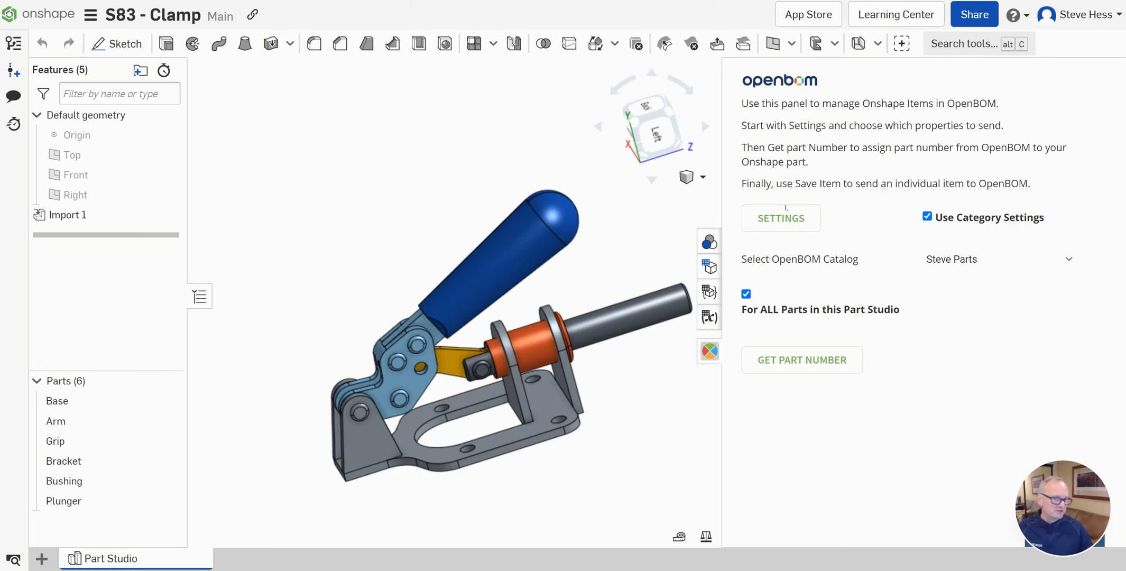
mouse_move(780, 217)
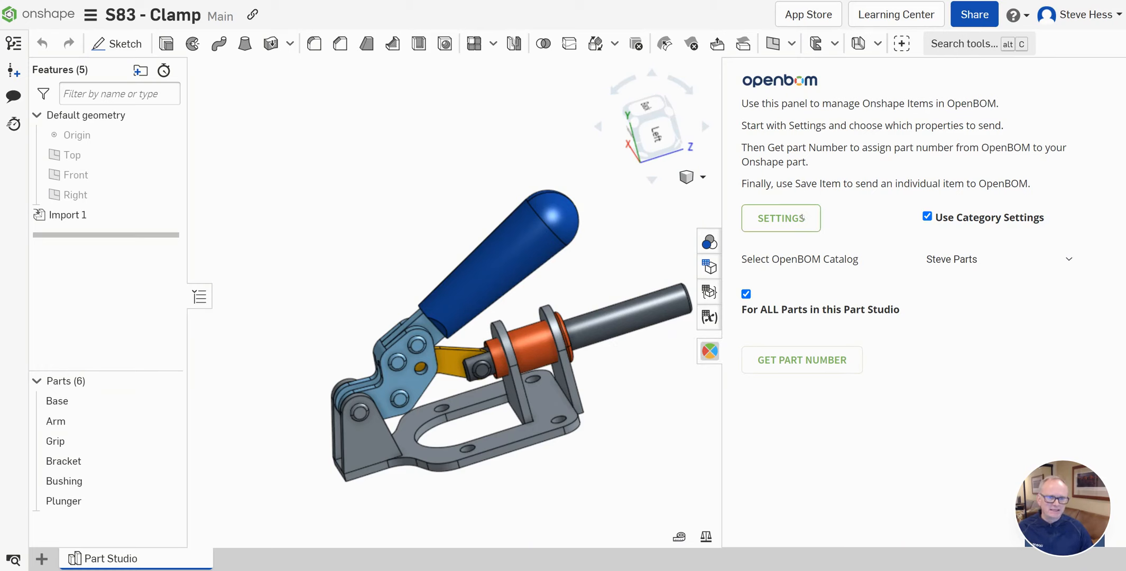
Review the OpenBOM category-to-catalog assignments and keep the settings unchanged
left_click(780, 217)
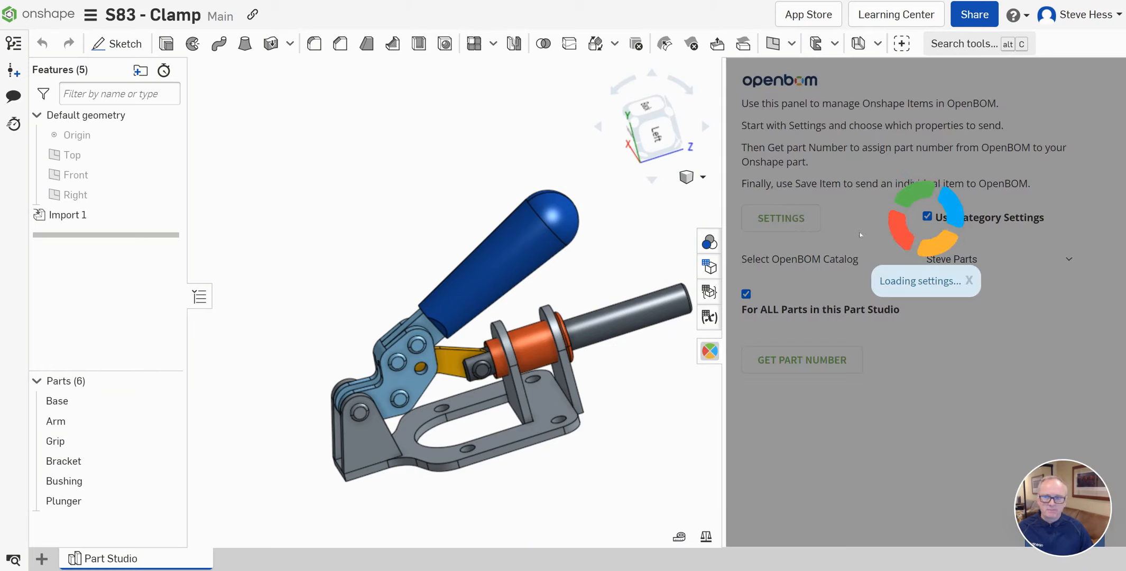
left_click(780, 218)
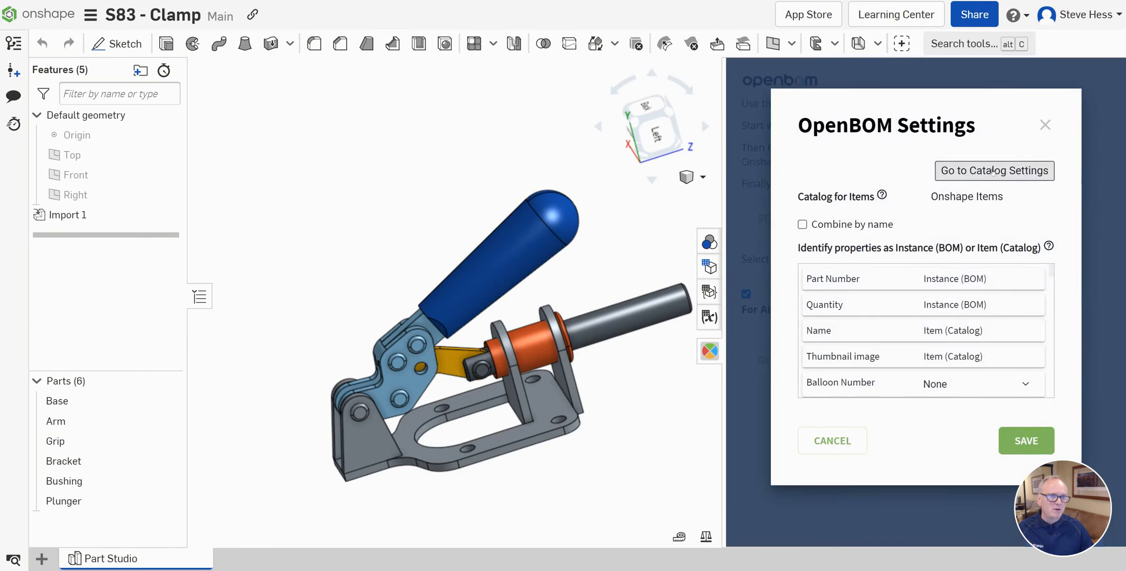
left_click(994, 171)
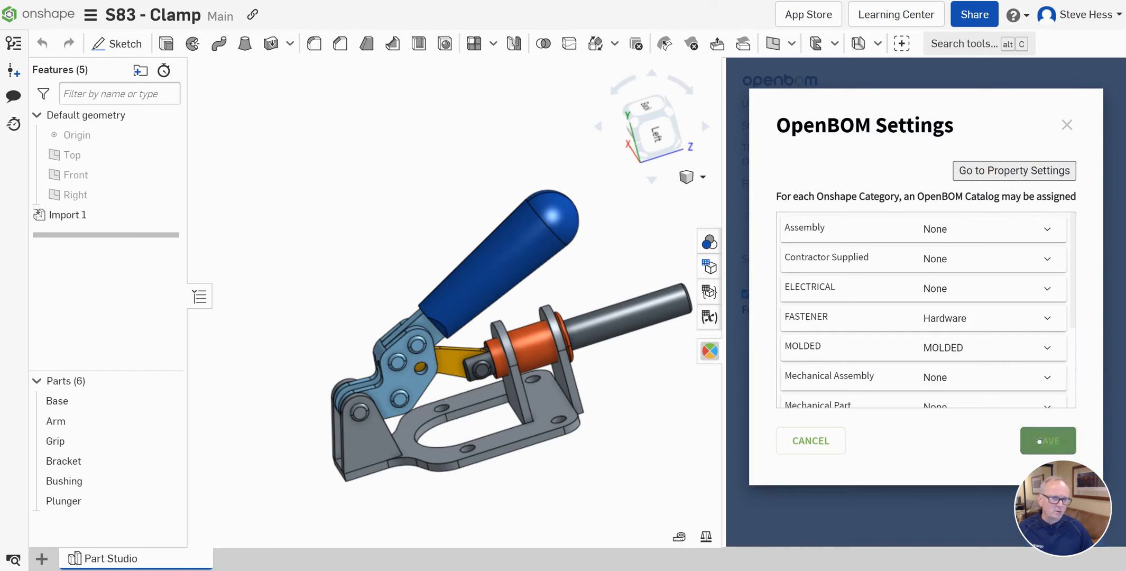
left_click(1047, 440)
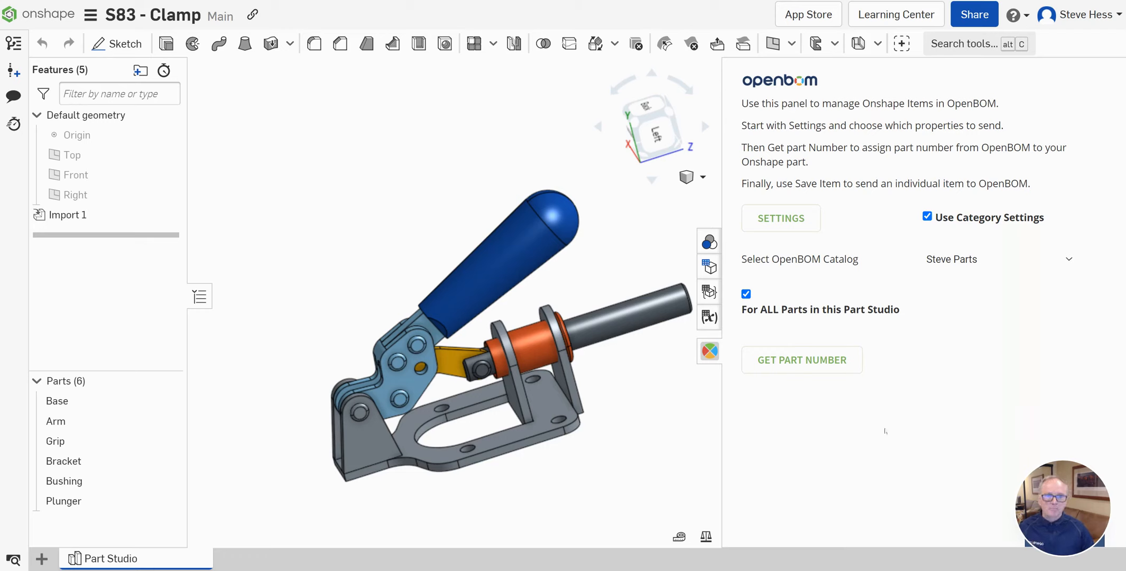
mouse_move(928, 216)
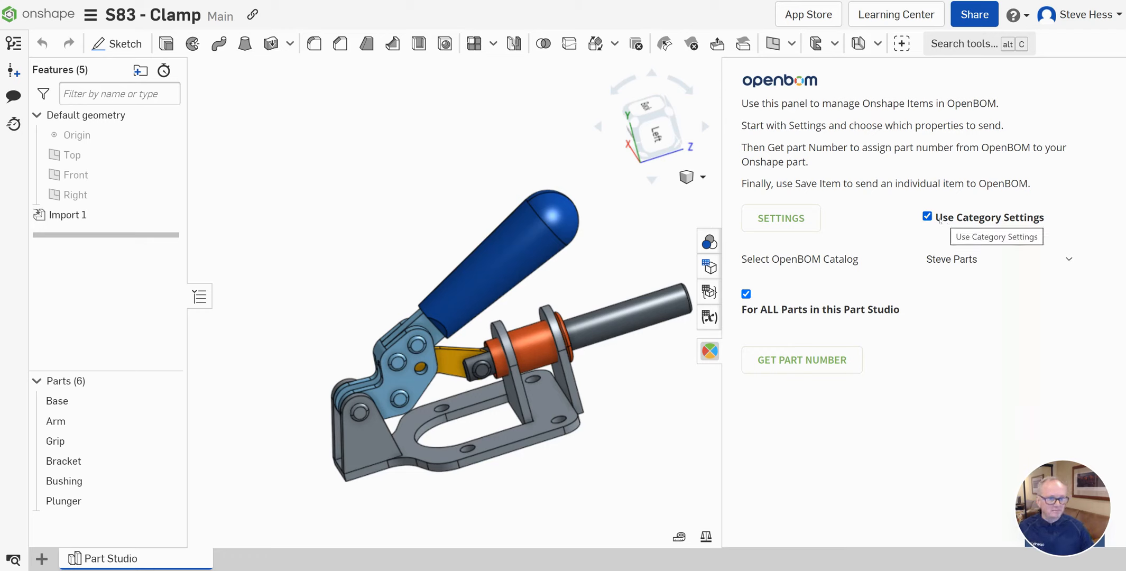
Check the combined properties of all six clamp parts, confirming empty part numbers
left_click(57, 401)
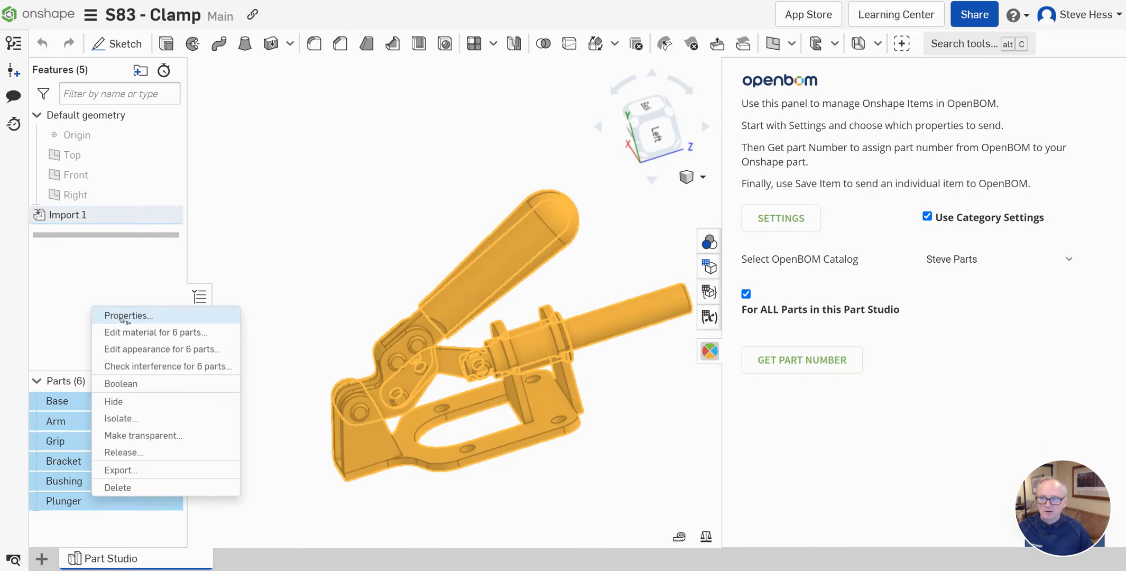
left_click(127, 315)
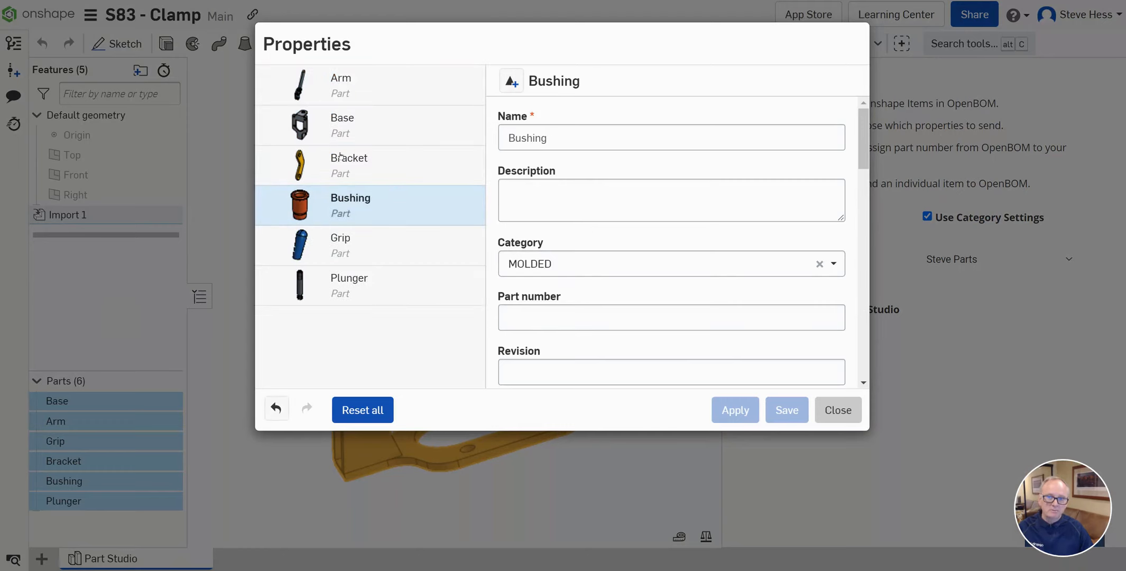
mouse_move(756, 436)
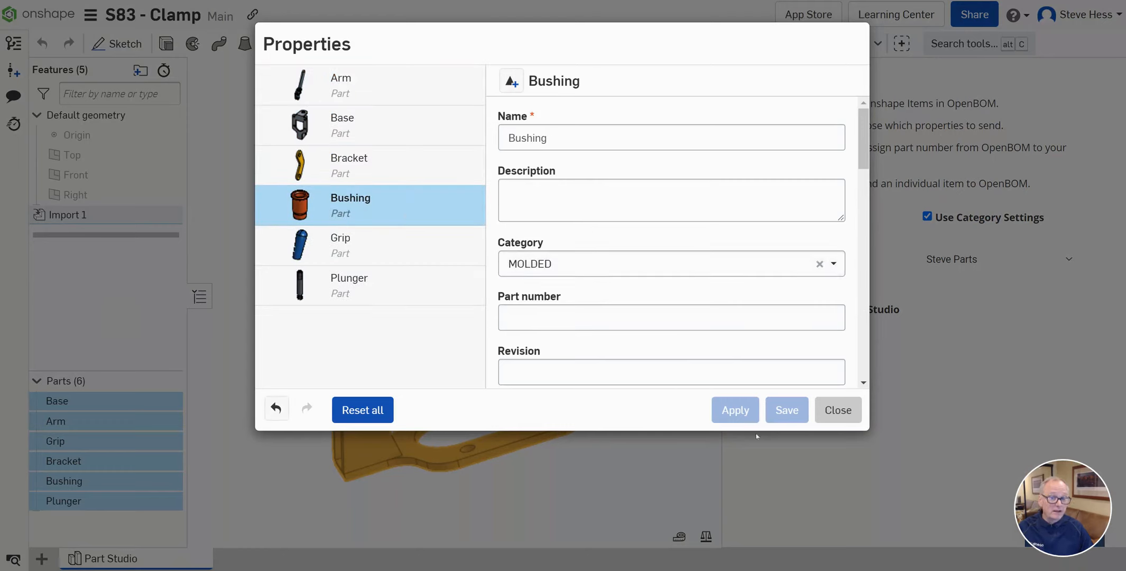
left_click(838, 409)
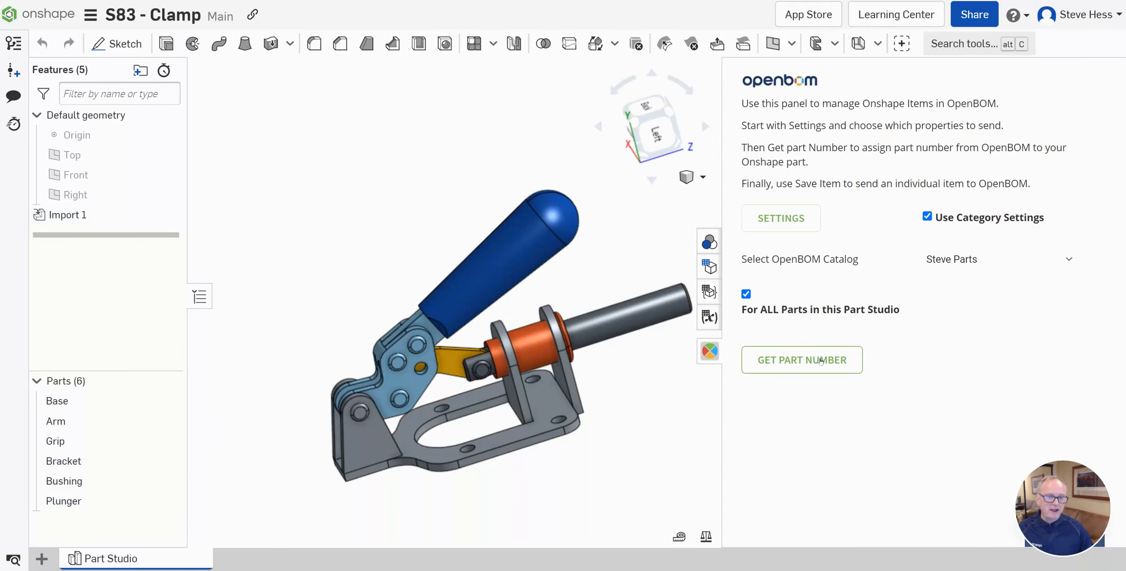
Request part numbers for all parts and confirm fetching them from the Steve Parts catalog
left_click(802, 360)
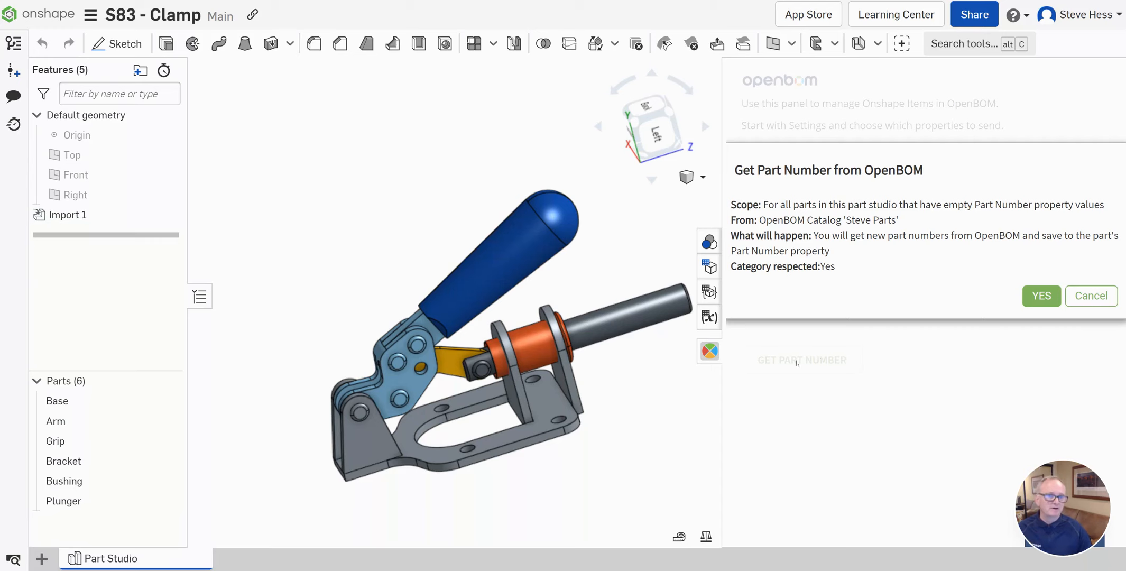
left_click(1041, 296)
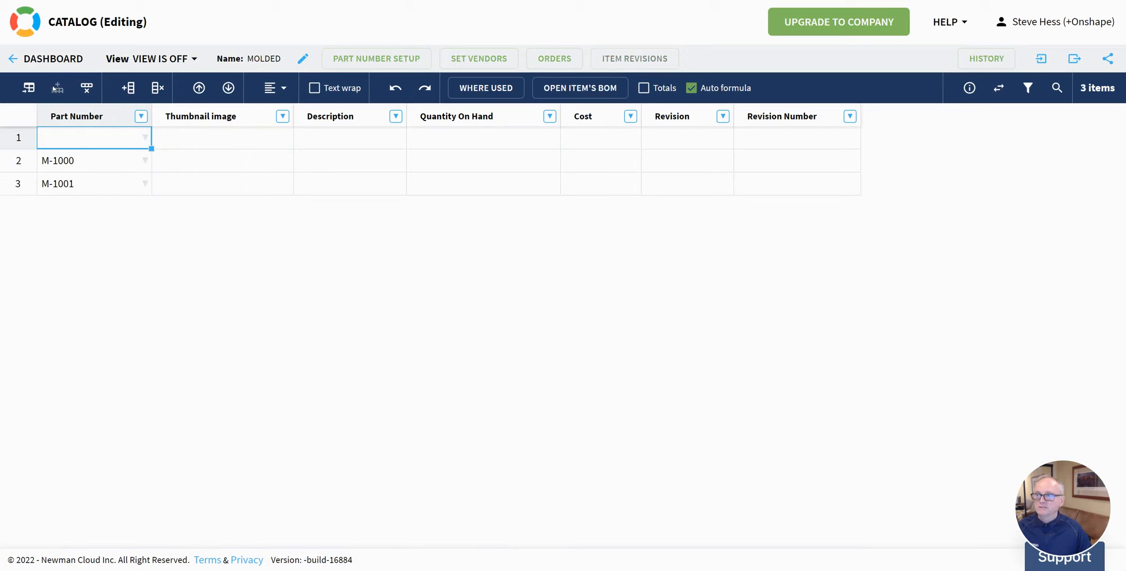
Enter M-1005 as the part number in the MOLDED catalog's empty first row
type("M-1005")
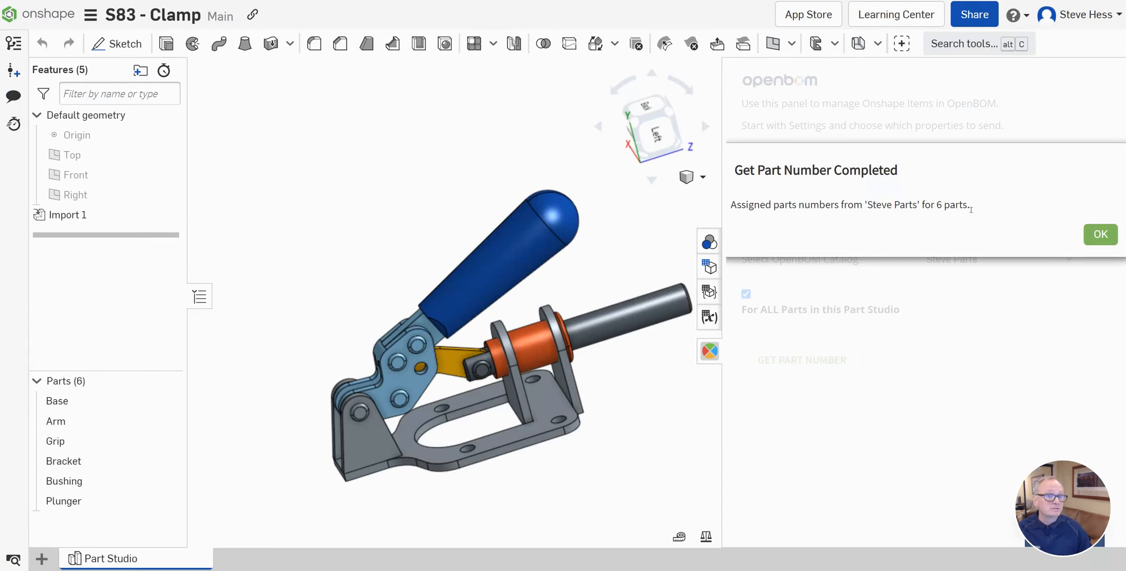
Acknowledge the completion message for six parts numbered from the Steve Parts catalog
left_click(1100, 234)
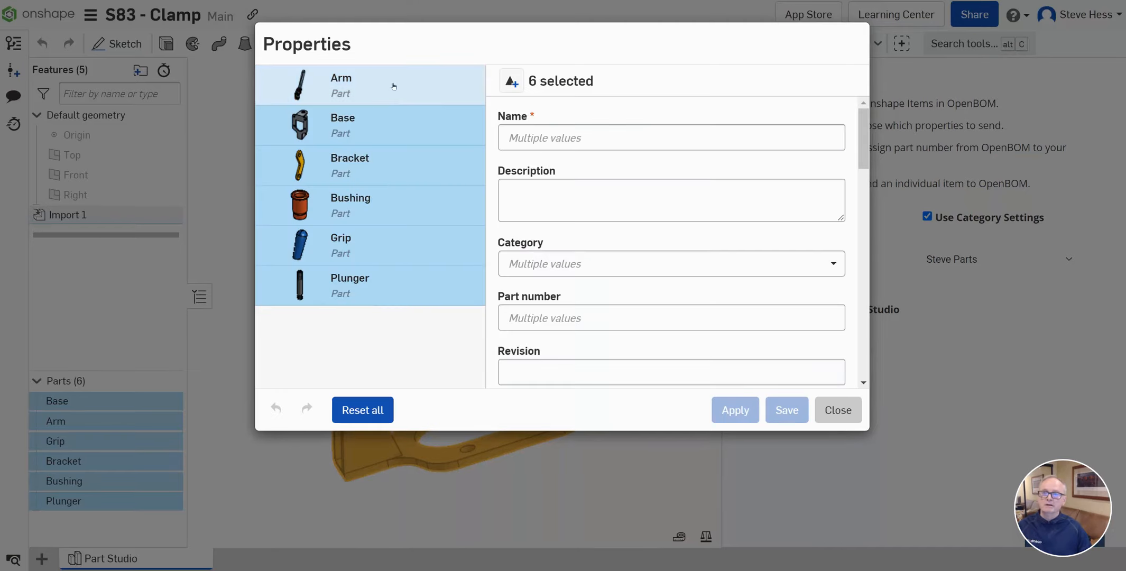
Confirm Arm is SM-1006, Bushing M-1004 and Grip M-1006 in their properties
left_click(370, 84)
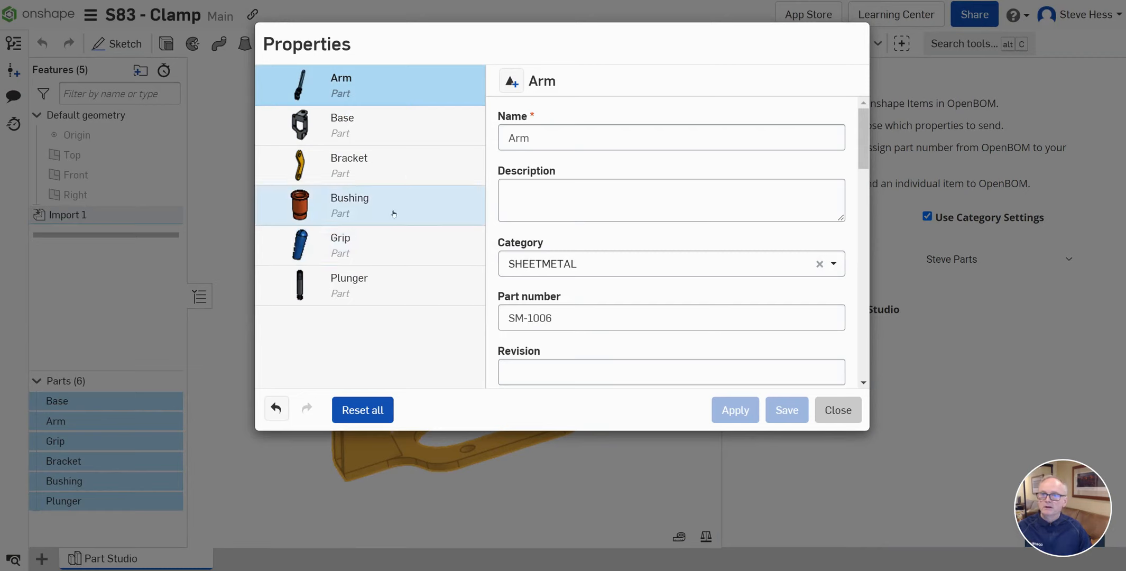
left_click(350, 205)
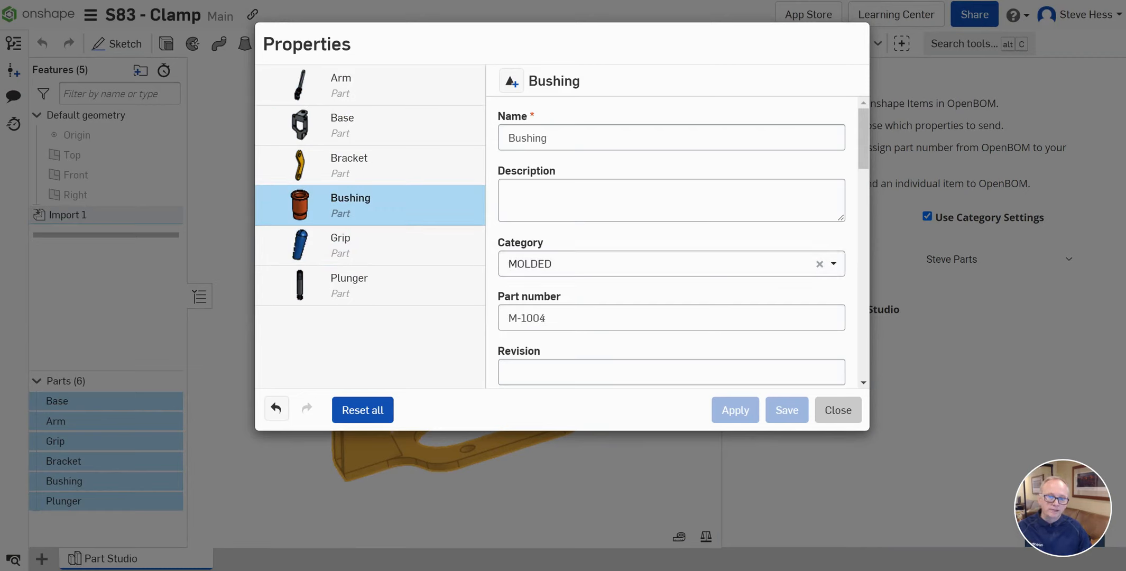
left_click(371, 245)
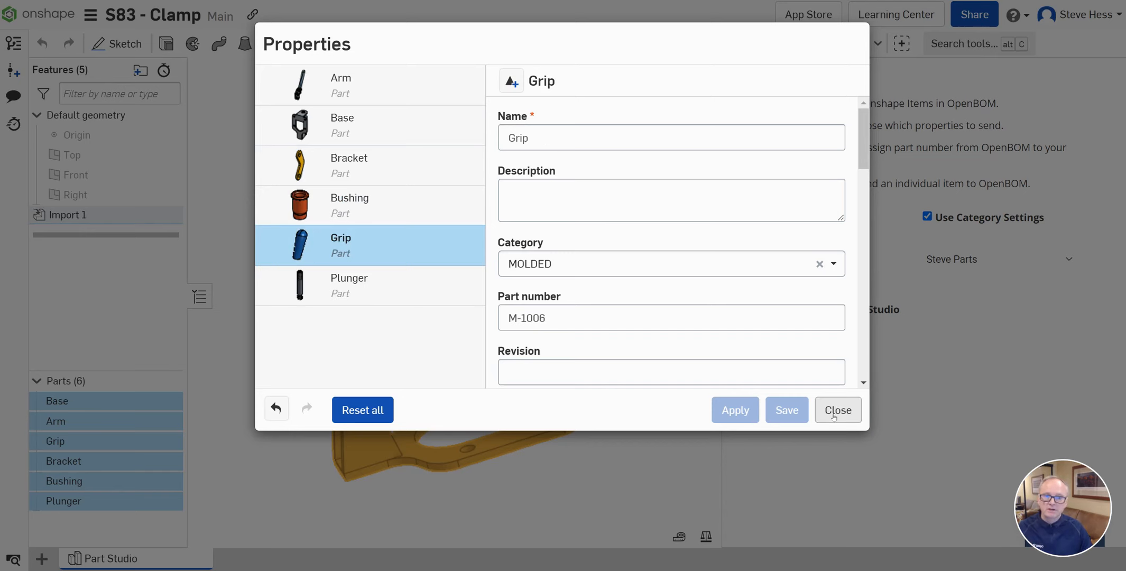
left_click(837, 409)
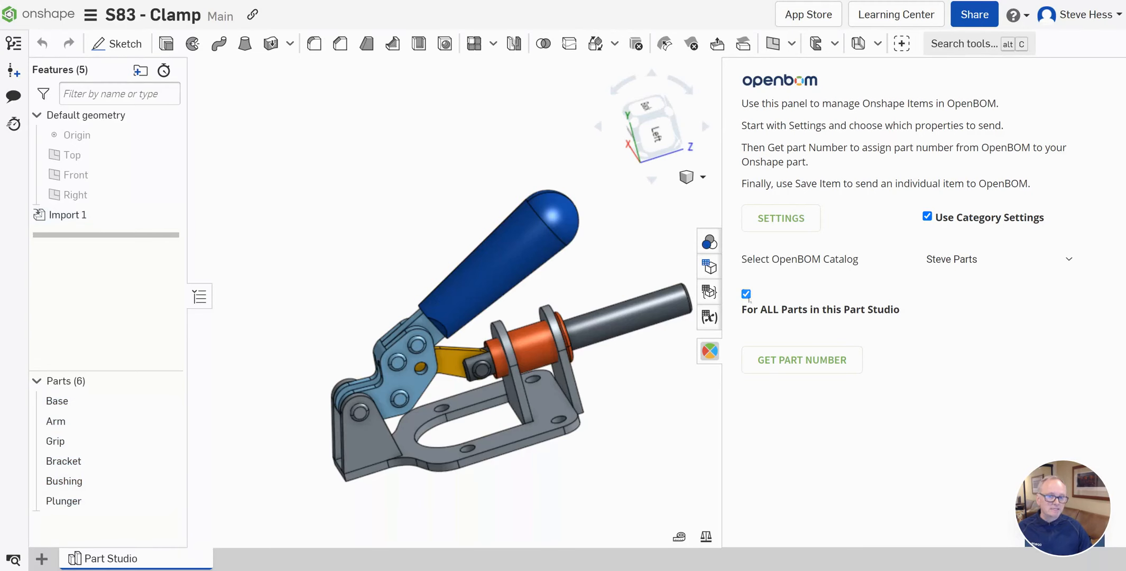
Uncheck For ALL Parts so the OpenBOM panel targets Arm alone
left_click(745, 294)
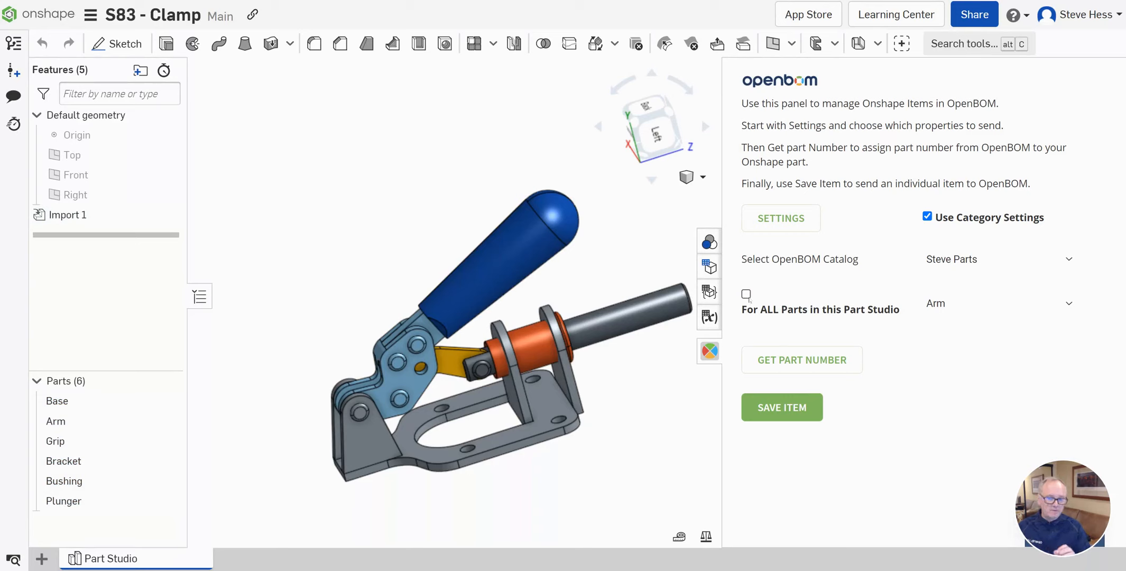